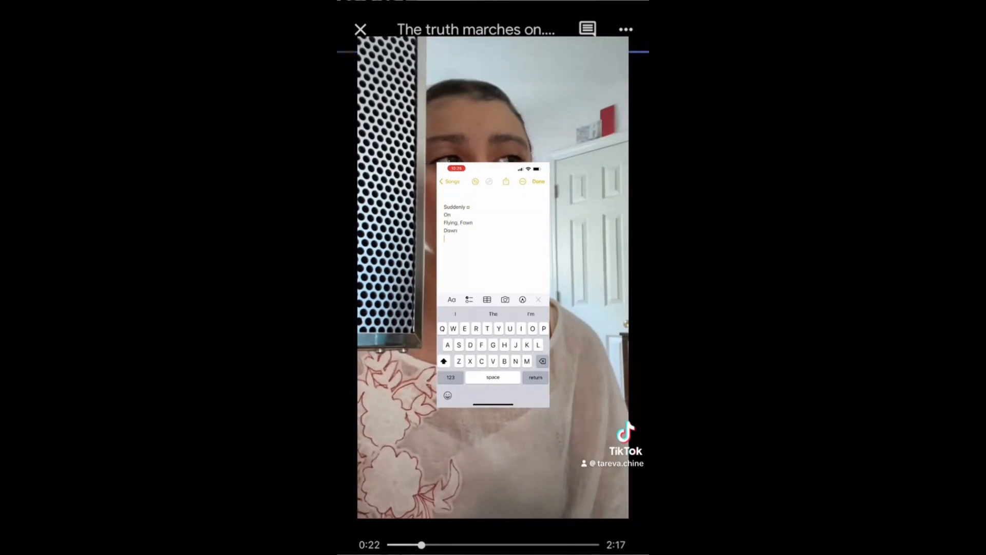
type("Marching on")
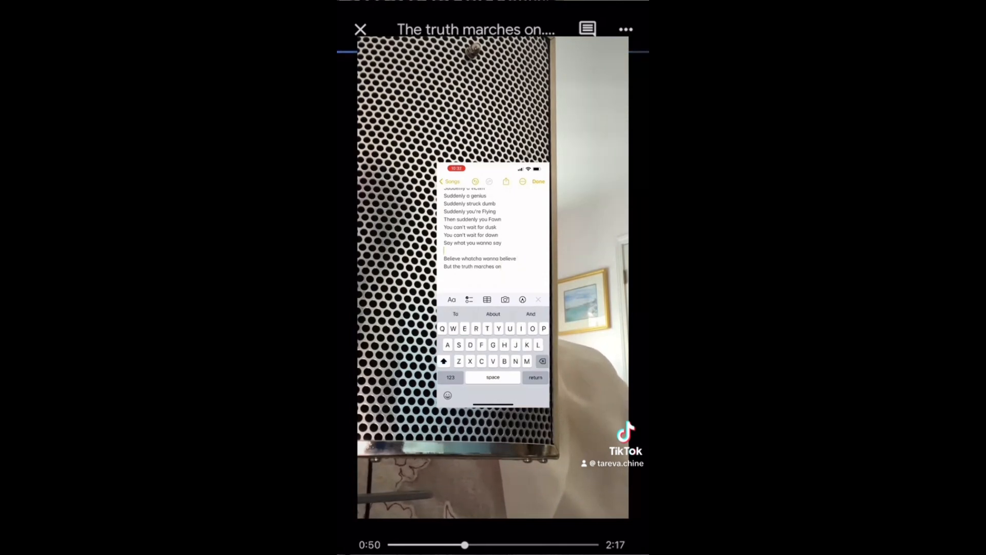
type("It'll change by day break")
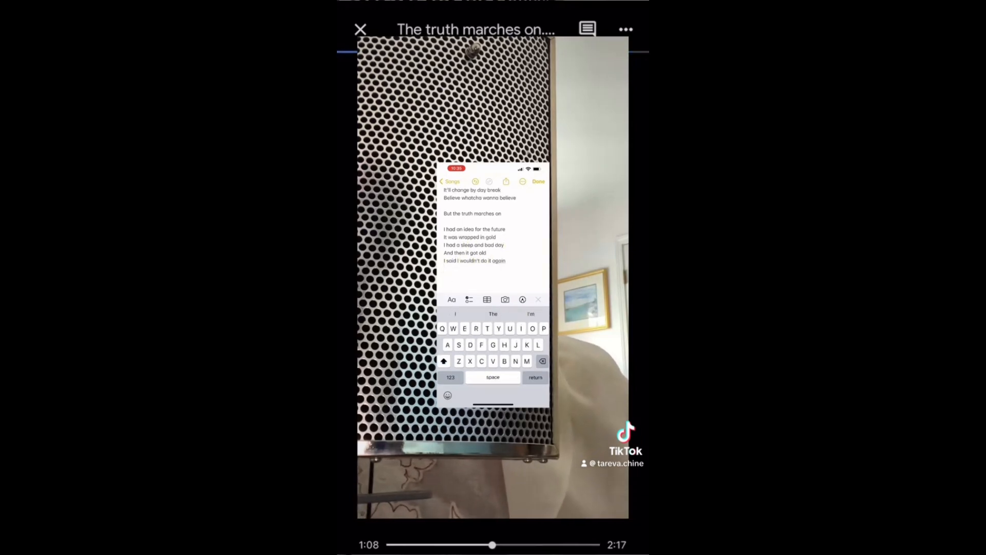
type("But then I forgave my soul")
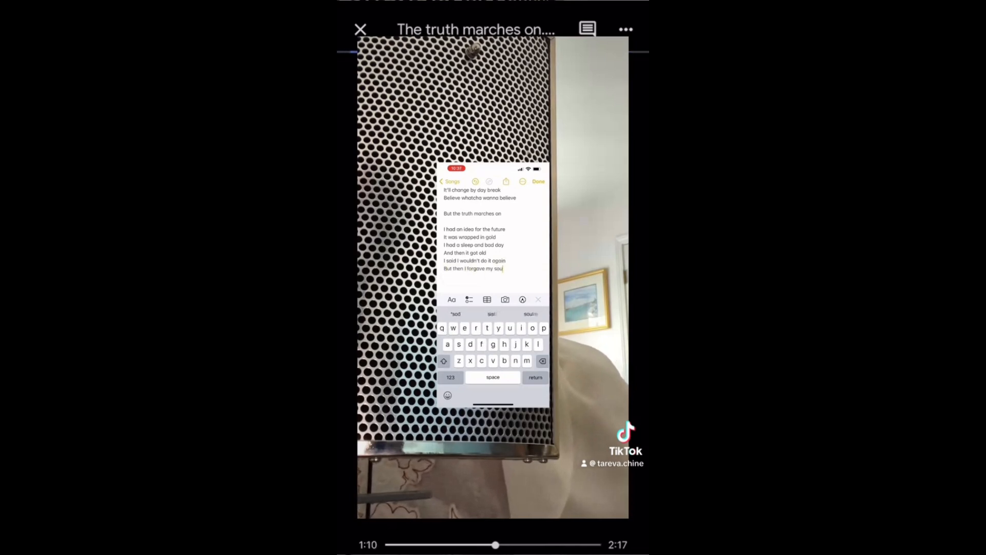